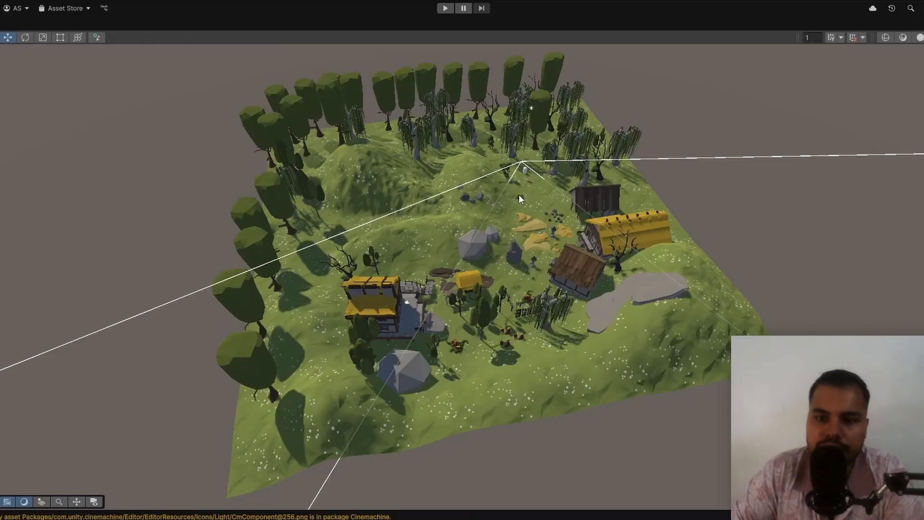
mouse_move(734, 327)
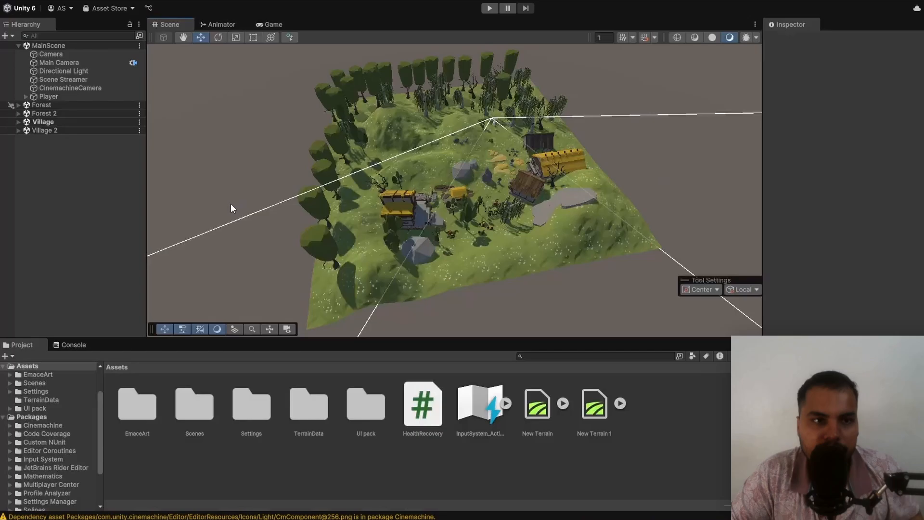
Review MainScene's objects: Directional Light, Scene Streamer, CinemachineCamera and Player.
click(19, 45)
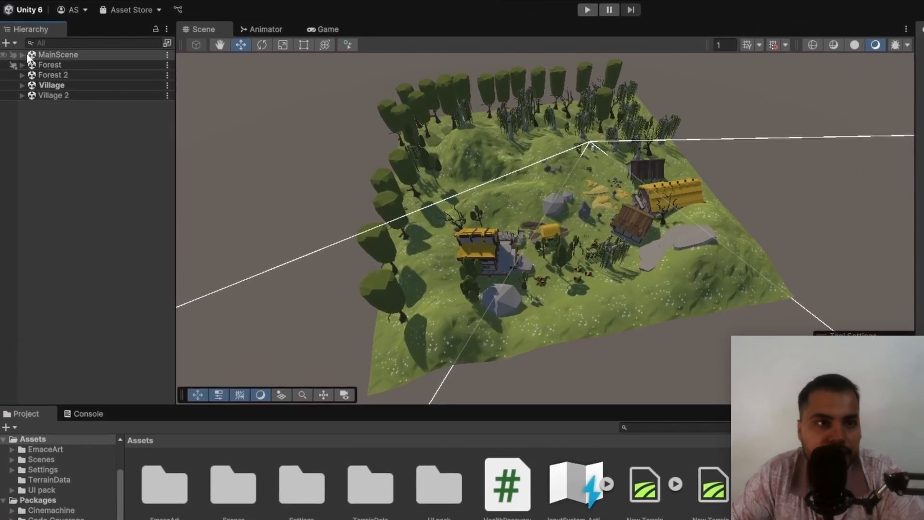
click(13, 54)
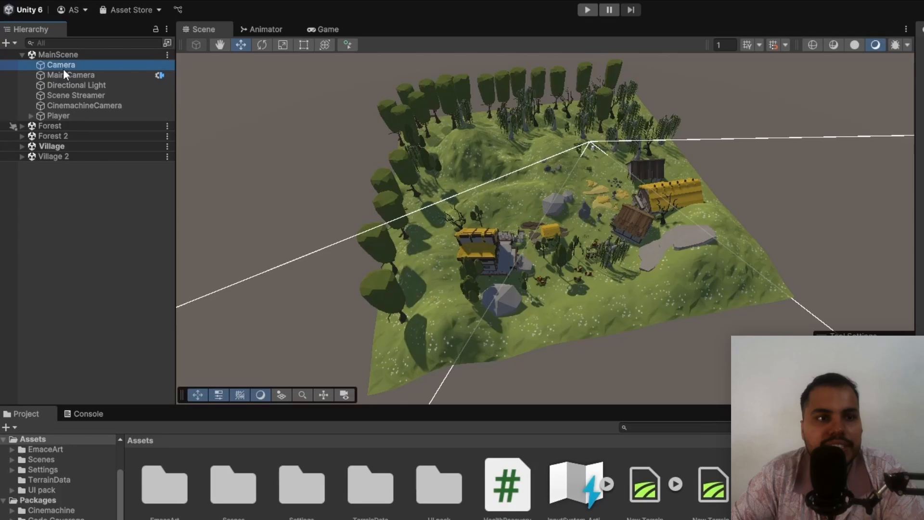
click(76, 84)
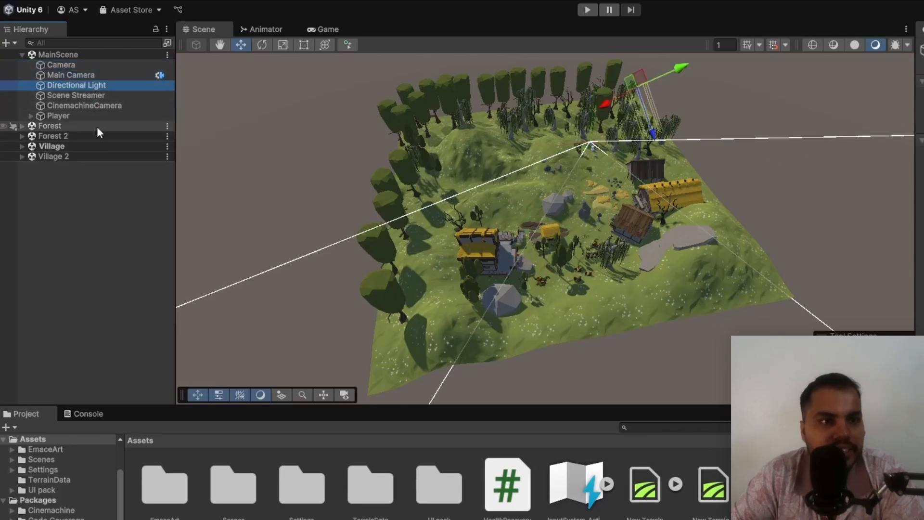
click(75, 96)
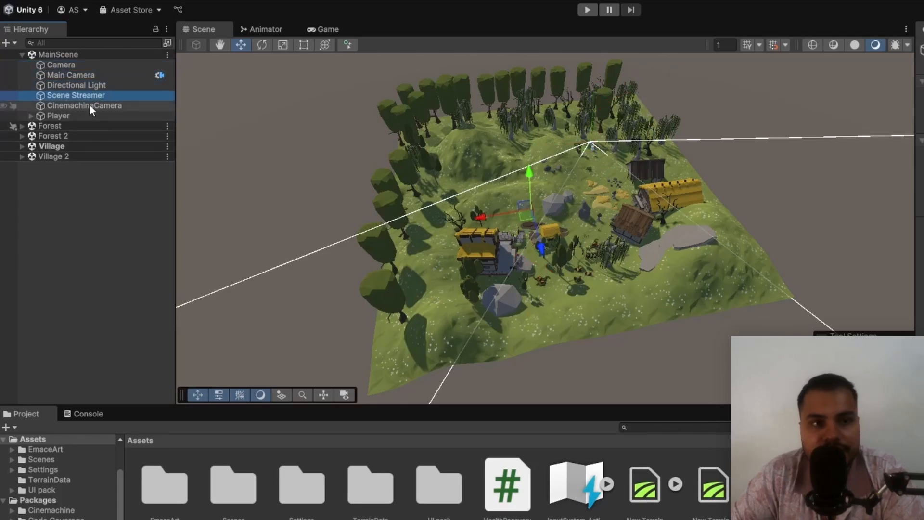
click(84, 105)
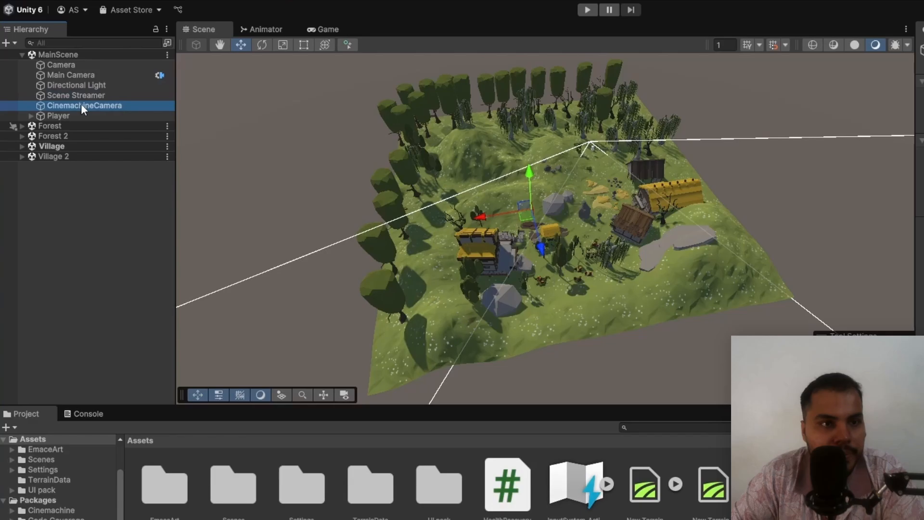
click(57, 116)
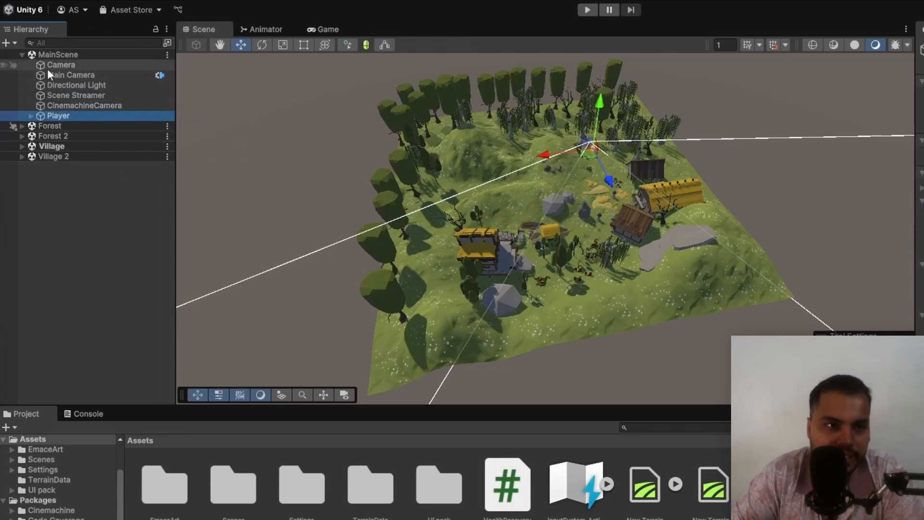
Collapse MainScene and look over the Forest scene's object list.
click(12, 54)
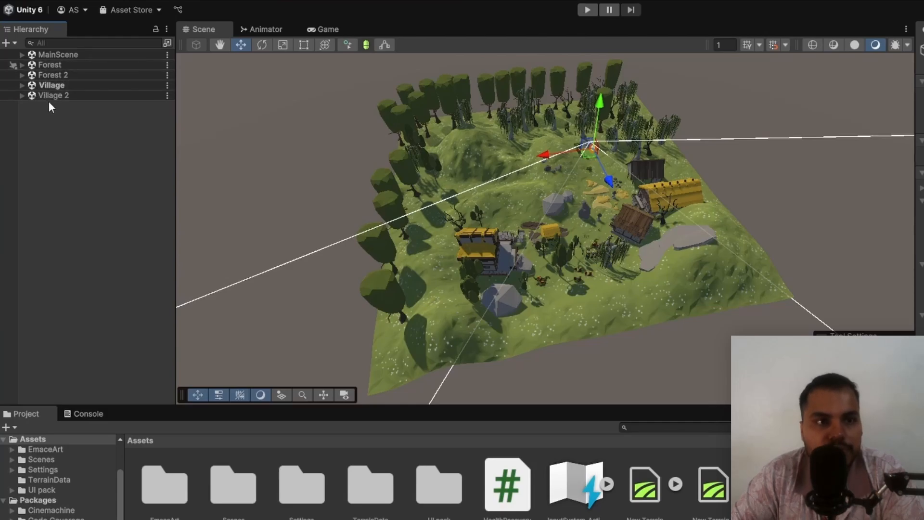
click(22, 65)
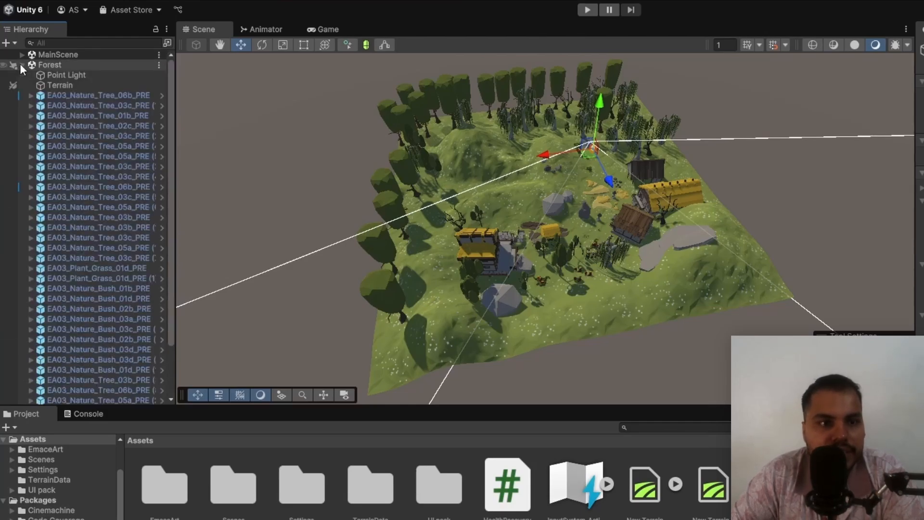
click(20, 65)
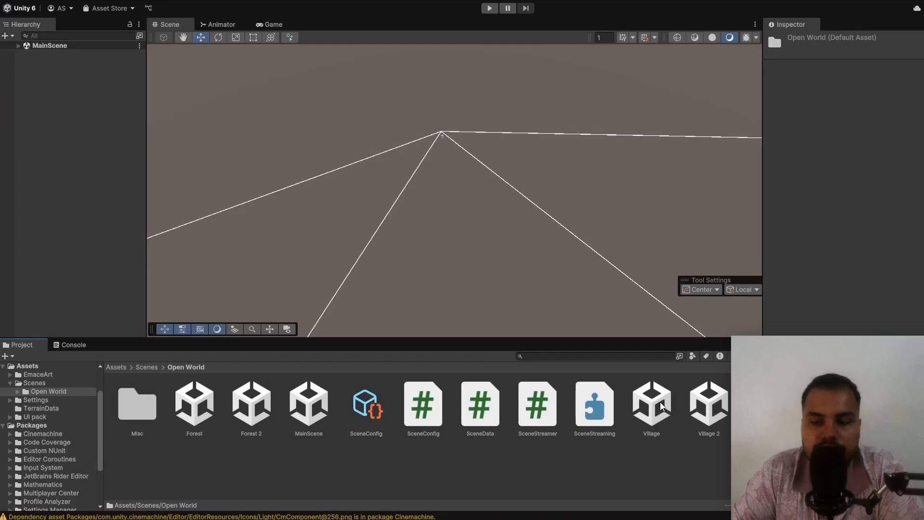
Inspect the Terrain of Village and Village 2, then load MainScene again.
double_click(650, 403)
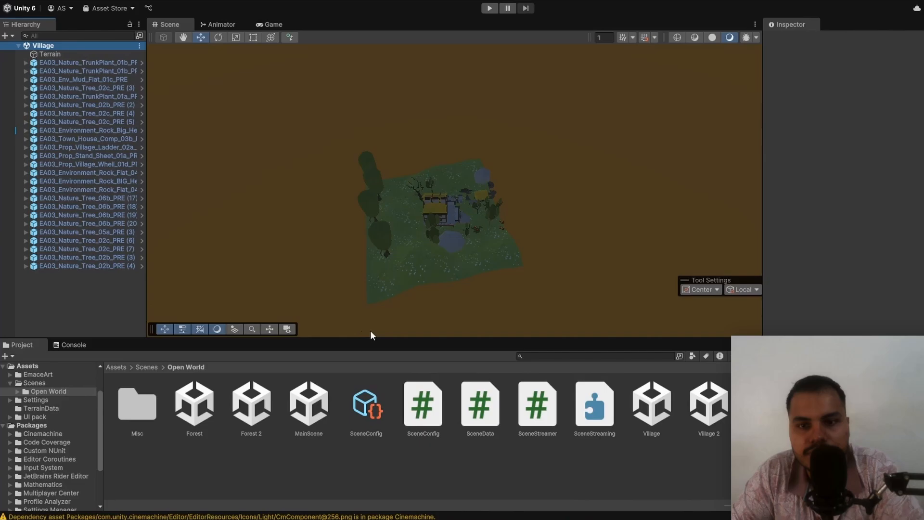
click(50, 54)
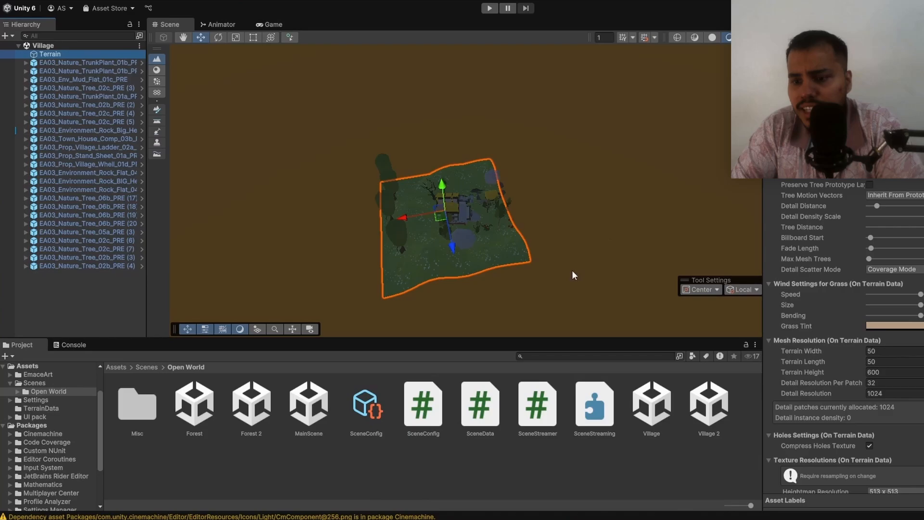
click(707, 405)
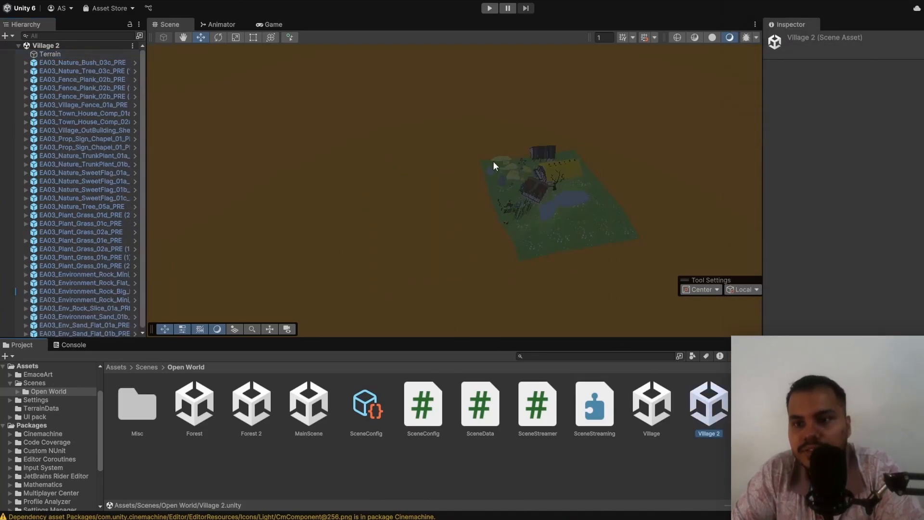
click(651, 403)
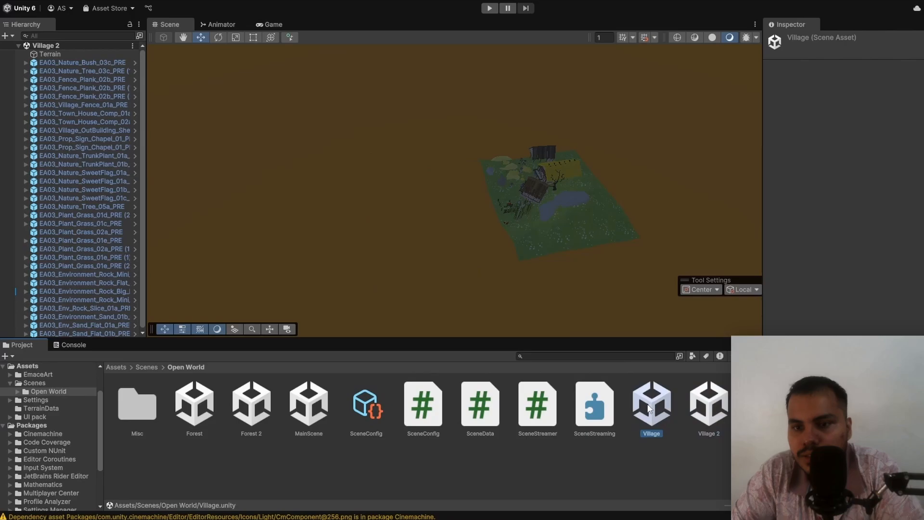
click(707, 405)
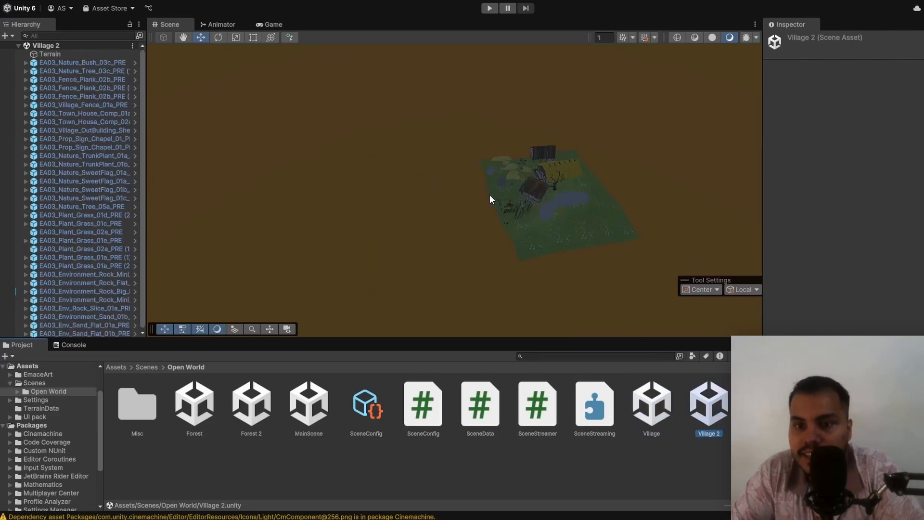
click(51, 54)
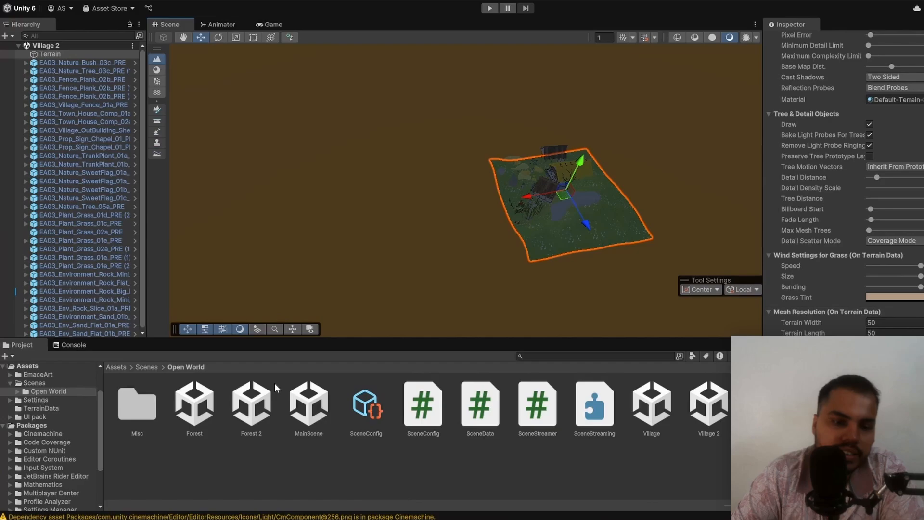
double_click(308, 405)
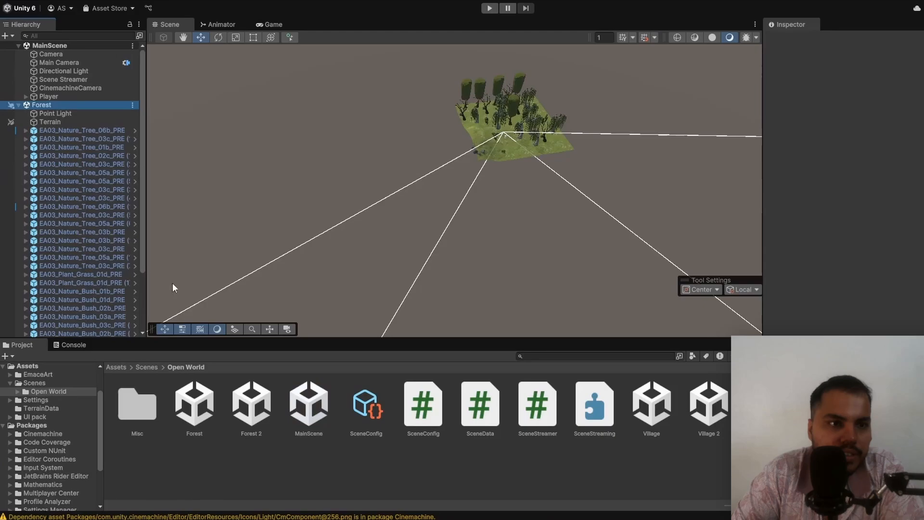
Collapse the Forest scene list so the four world scenes sit alongside MainScene.
click(19, 105)
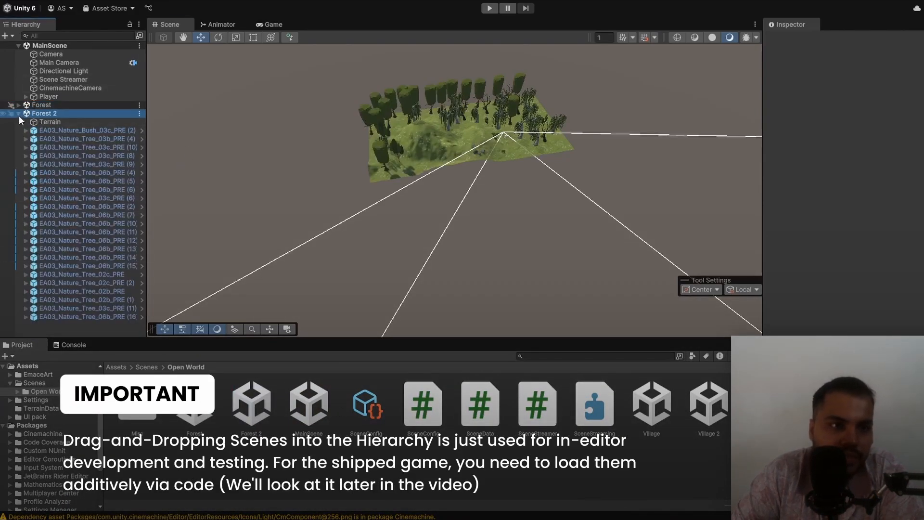
click(25, 113)
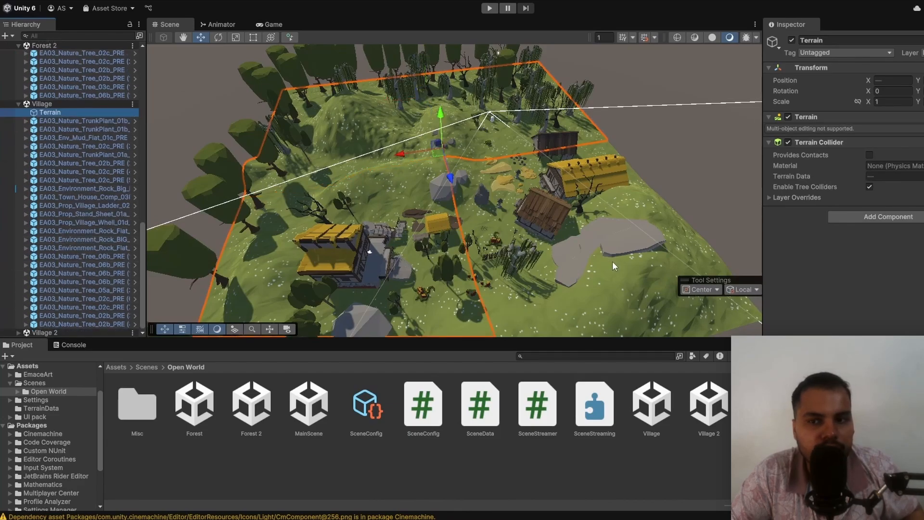
key(shift+h)
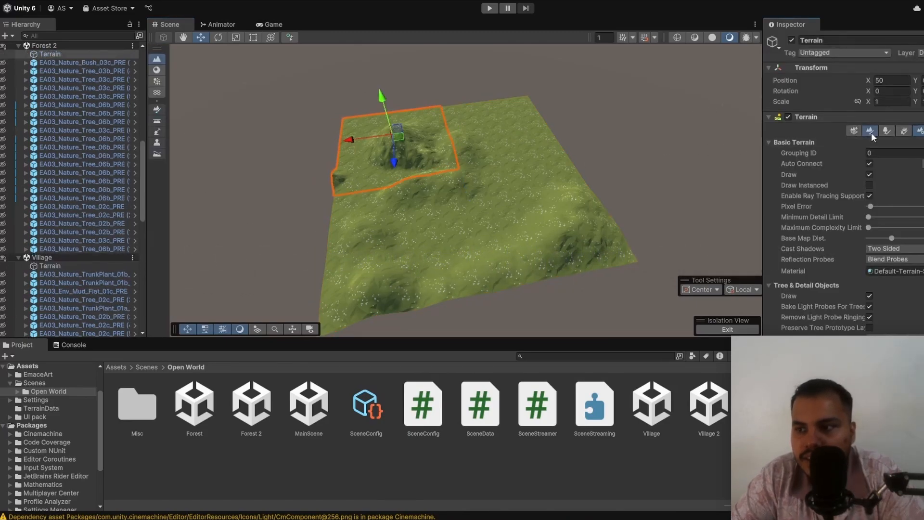
click(874, 130)
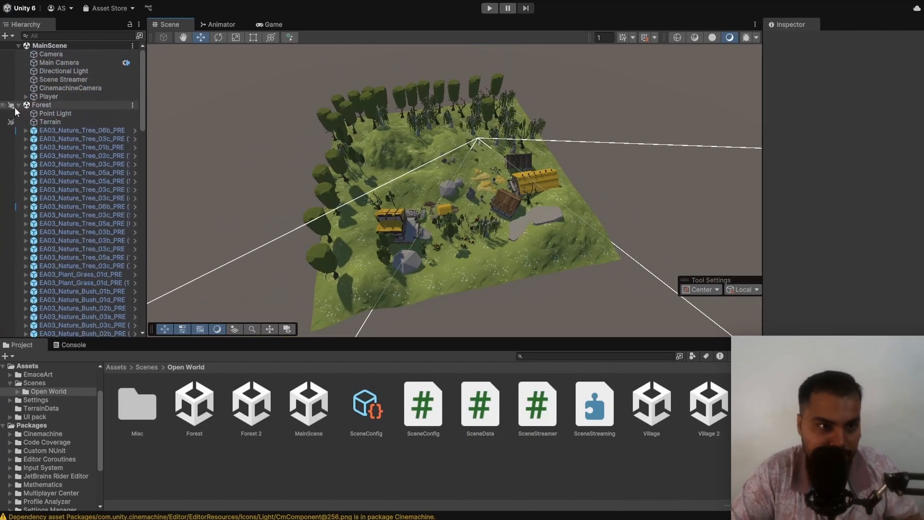
Remove the Forest 2 and Village 2 scenes so only MainScene stays loaded.
right_click(41, 104)
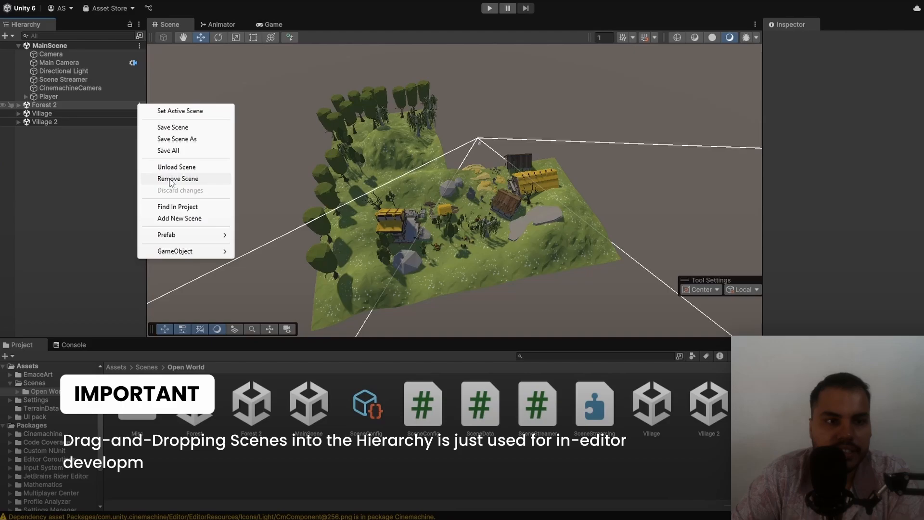
click(177, 179)
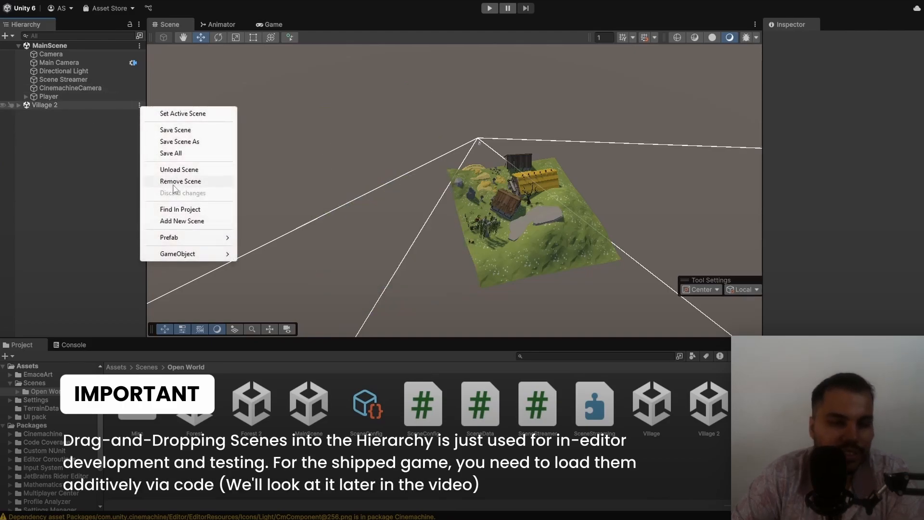
click(180, 181)
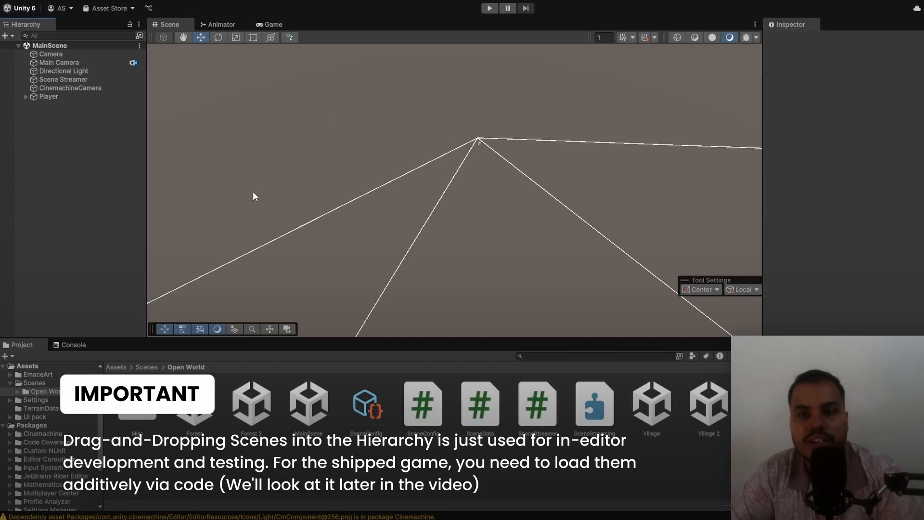
mouse_move(341, 175)
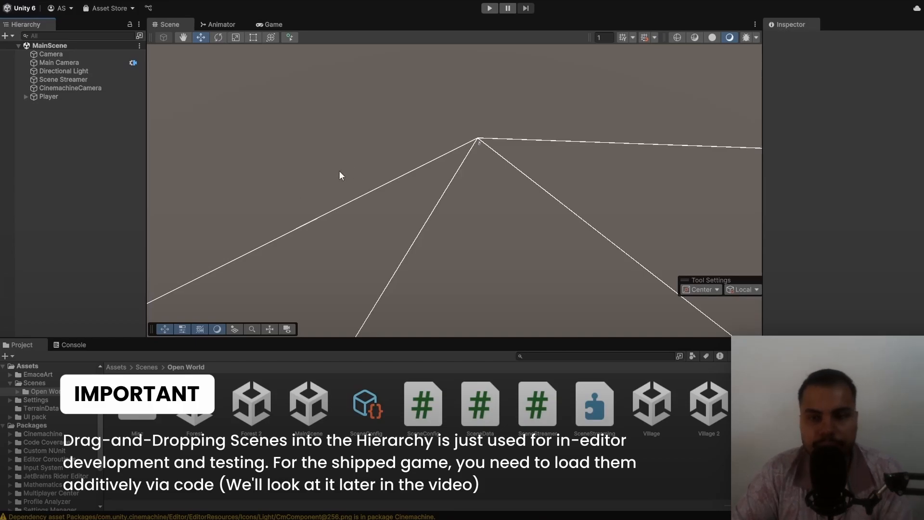
mouse_move(200, 173)
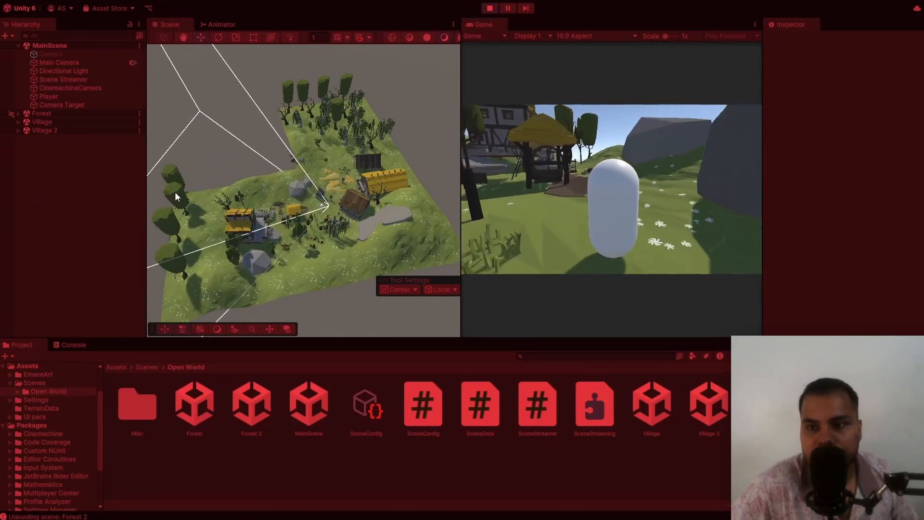
Stop the streaming test run and open the SceneData script asset.
click(422, 406)
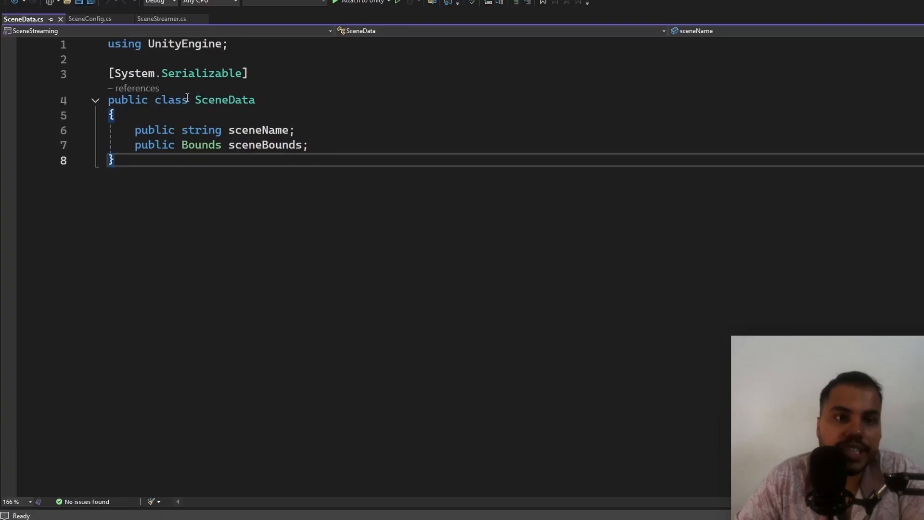
Highlight the SceneData class, then switch to the SceneConfig script tab.
double_click(224, 99)
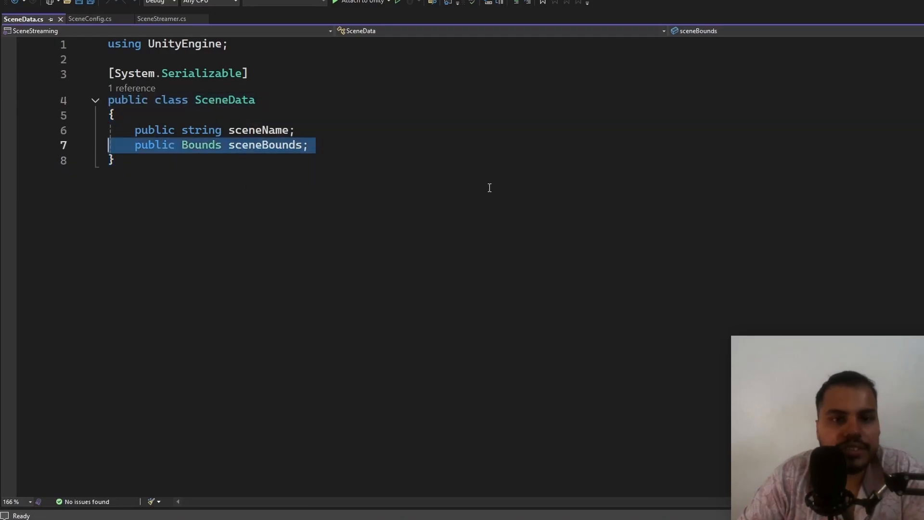
click(89, 19)
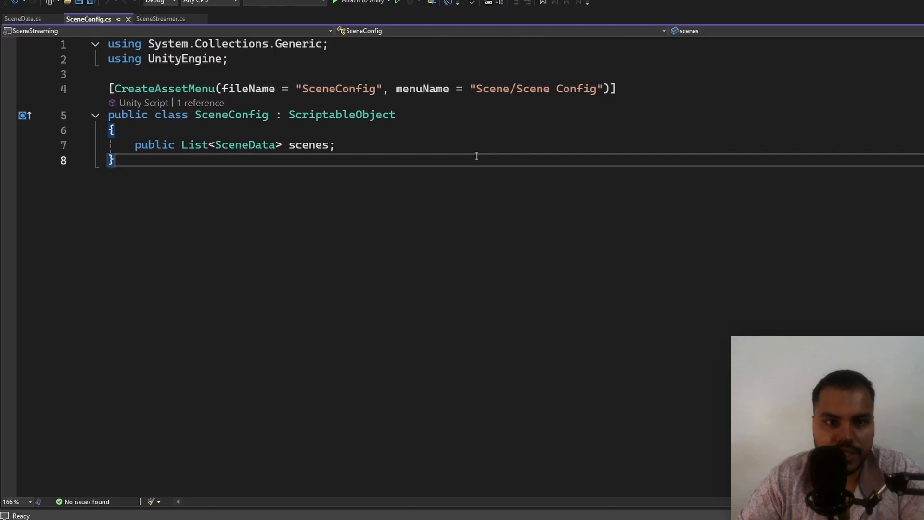
Highlight the SceneConfig class name and switch to SceneStreamer.cs.
double_click(231, 114)
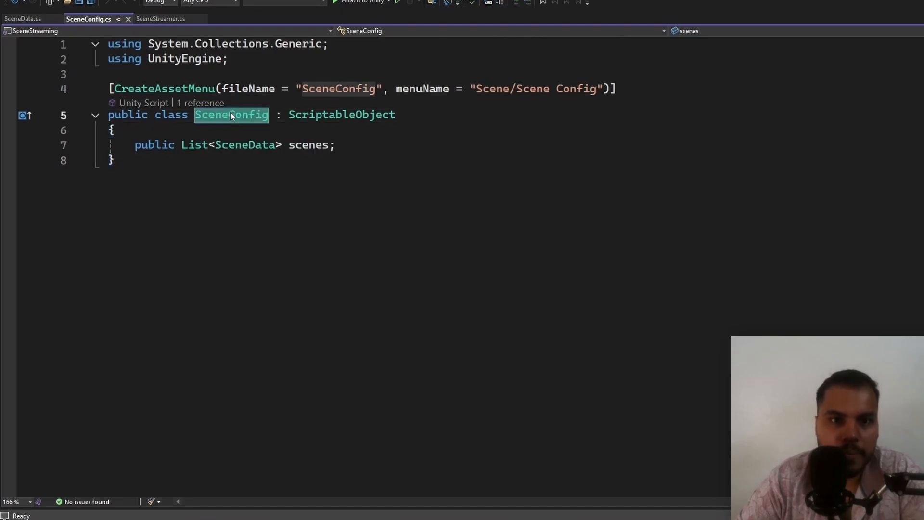
click(159, 19)
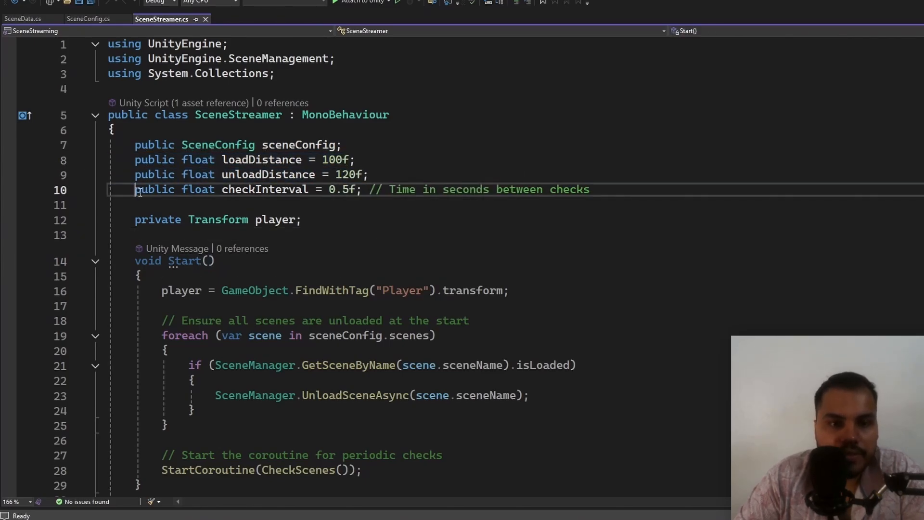
double_click(263, 189)
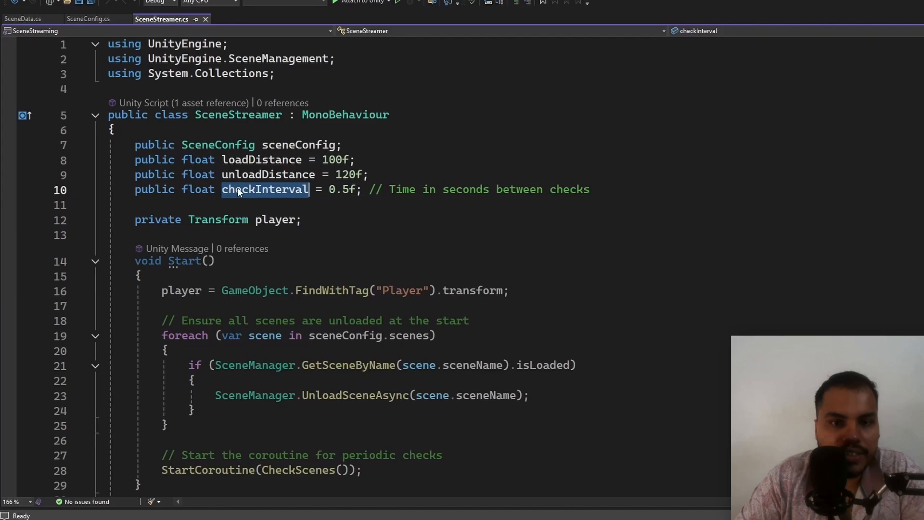
click(300, 220)
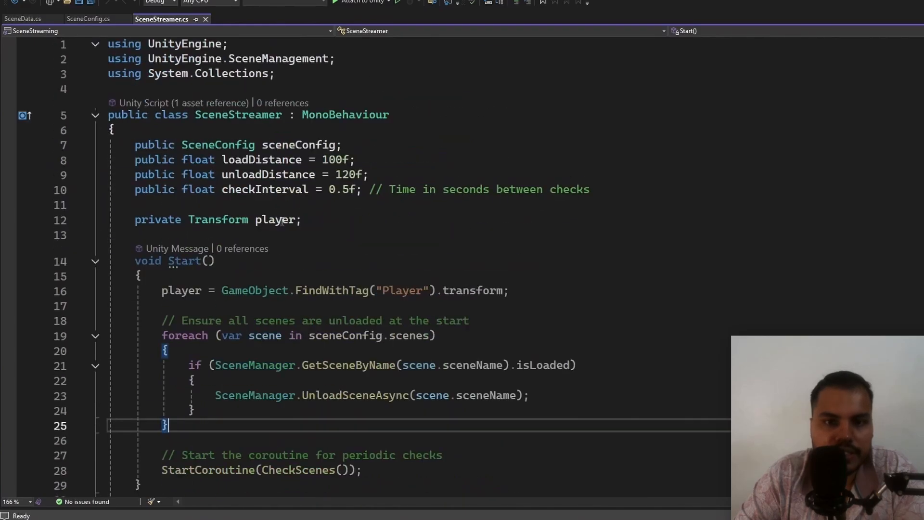
scroll(down, 3)
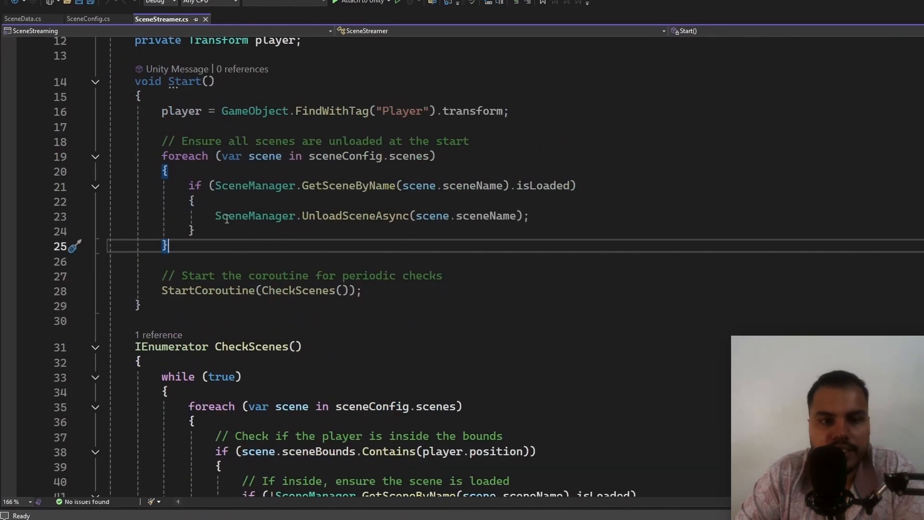
scroll(down, 3)
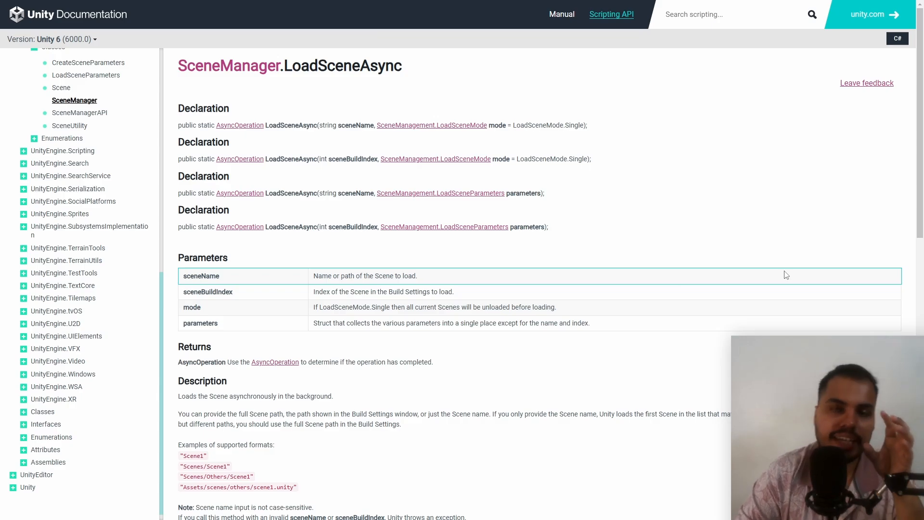
Scroll down the SceneManager.LoadSceneAsync reference page.
scroll(down, 3)
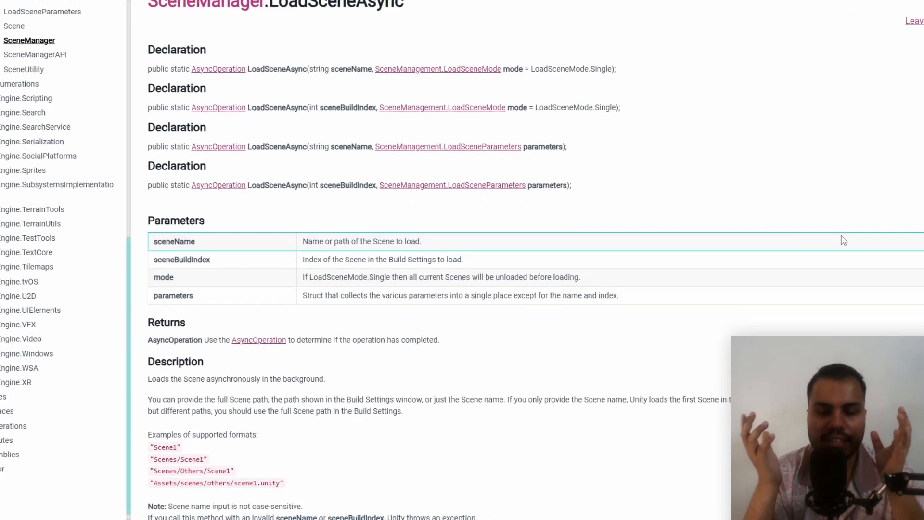
scroll(down, 3)
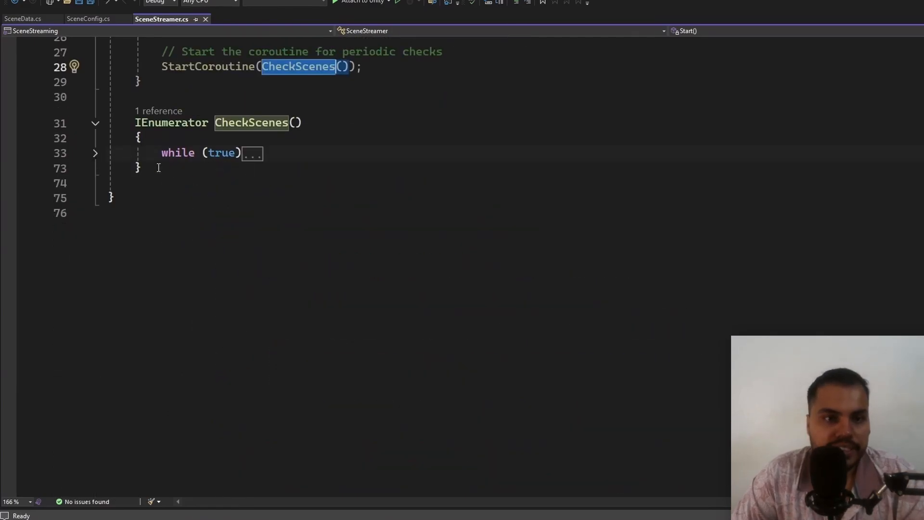
Expand the CheckScenes while loop and select the Debug.Log("Distance:") line for deletion.
click(95, 153)
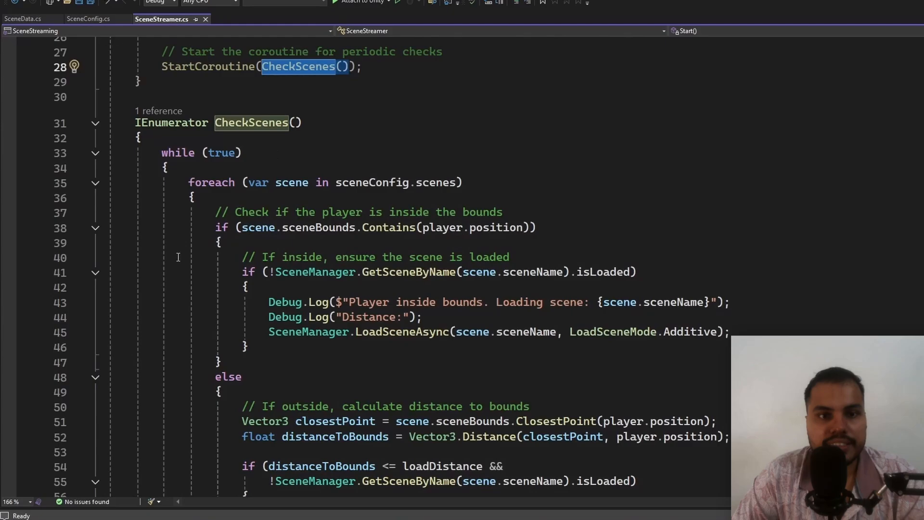
drag(188, 182, 204, 260)
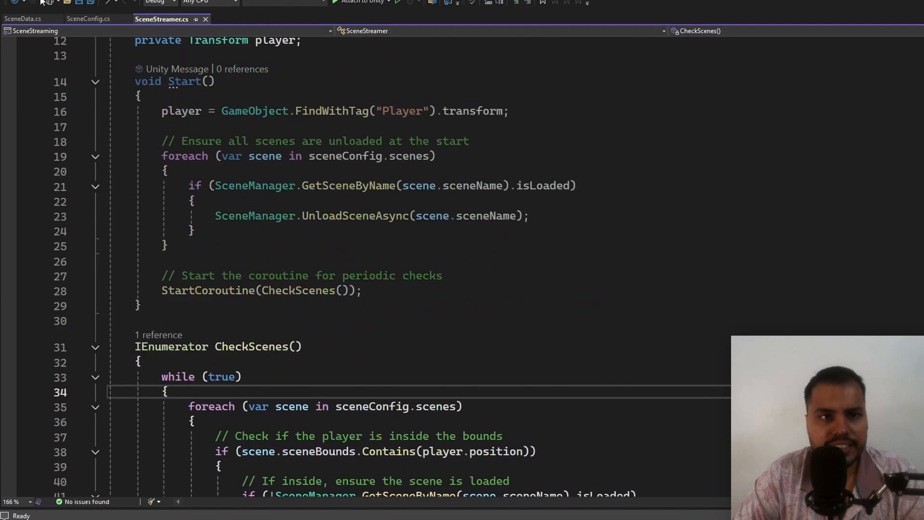
scroll(down, 3)
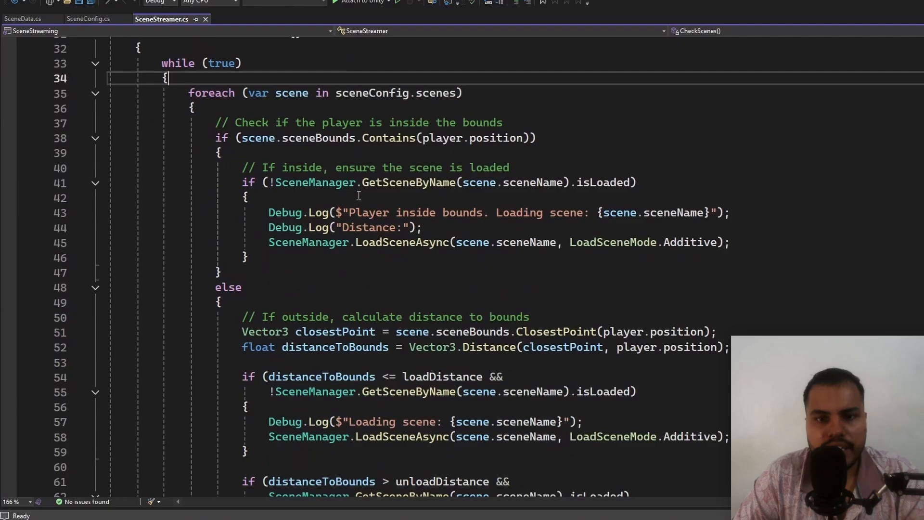
drag(214, 122, 221, 272)
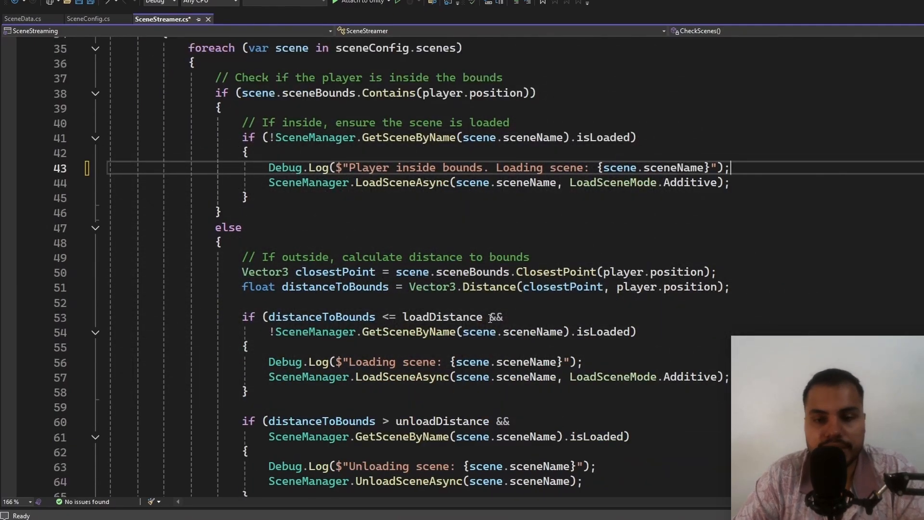
mouse_move(382, 278)
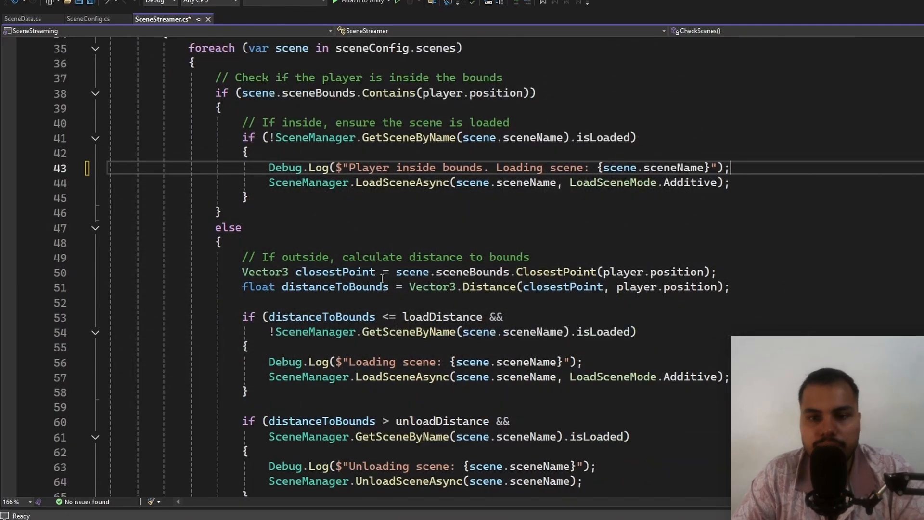
Scroll through the else branch's load and unload distance checks.
scroll(down, 3)
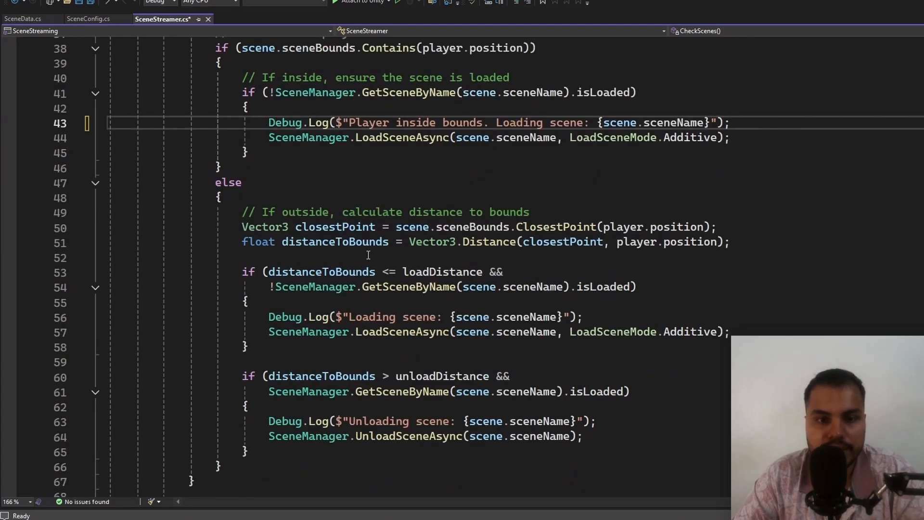
click(247, 302)
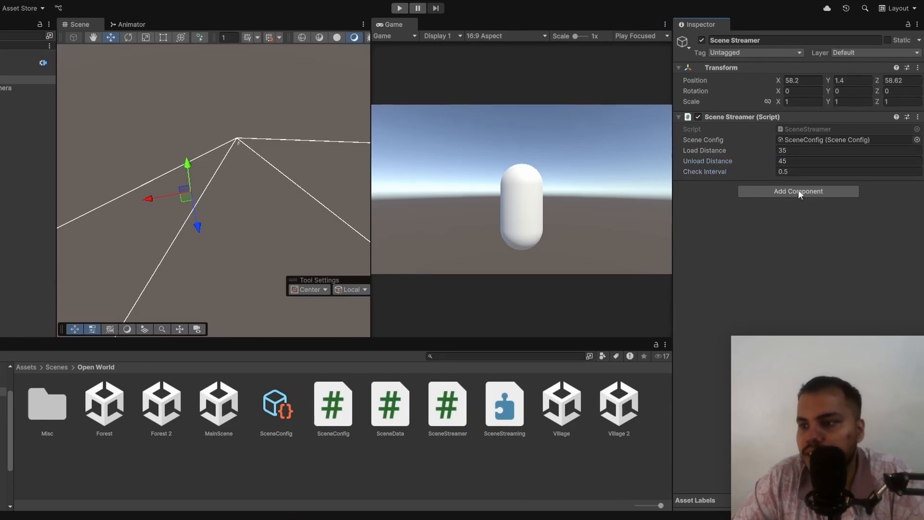
Review SceneConfig's four scene entries and bounds, then bring the forest terrain scene into view.
click(277, 406)
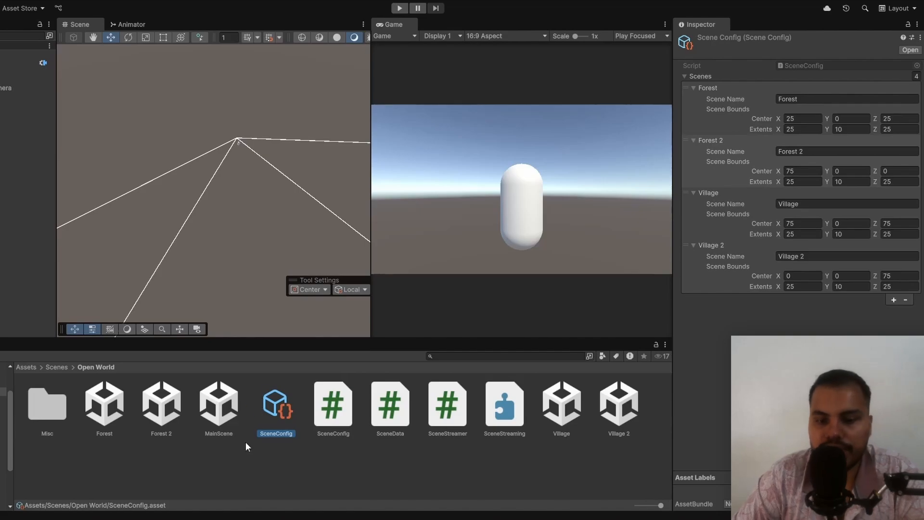
right_click(246, 445)
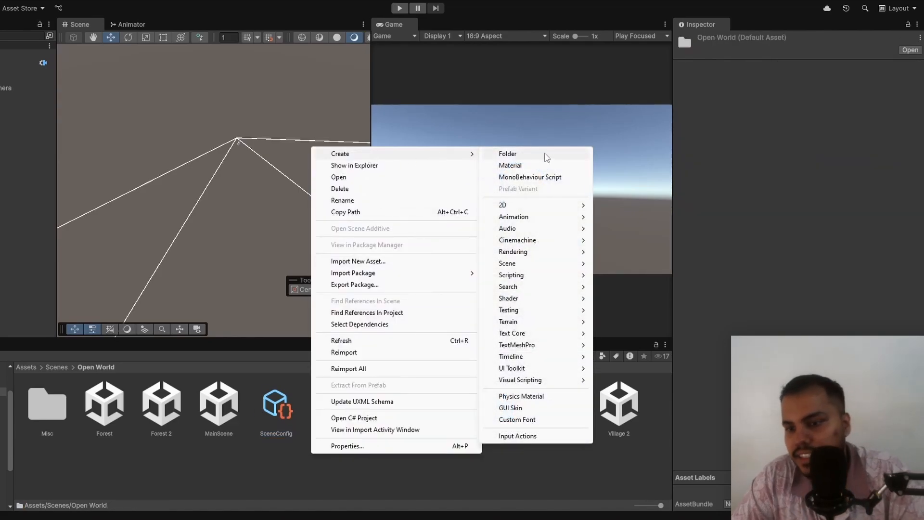
mouse_move(507, 262)
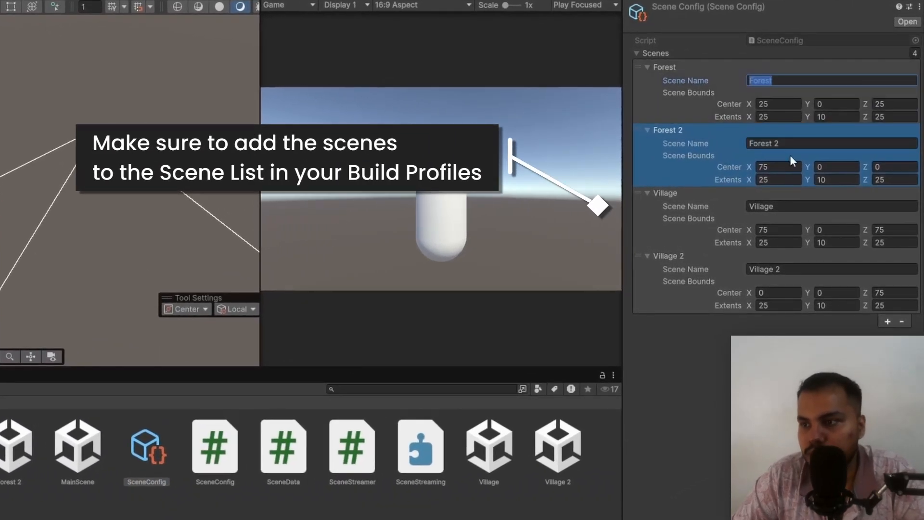
click(825, 269)
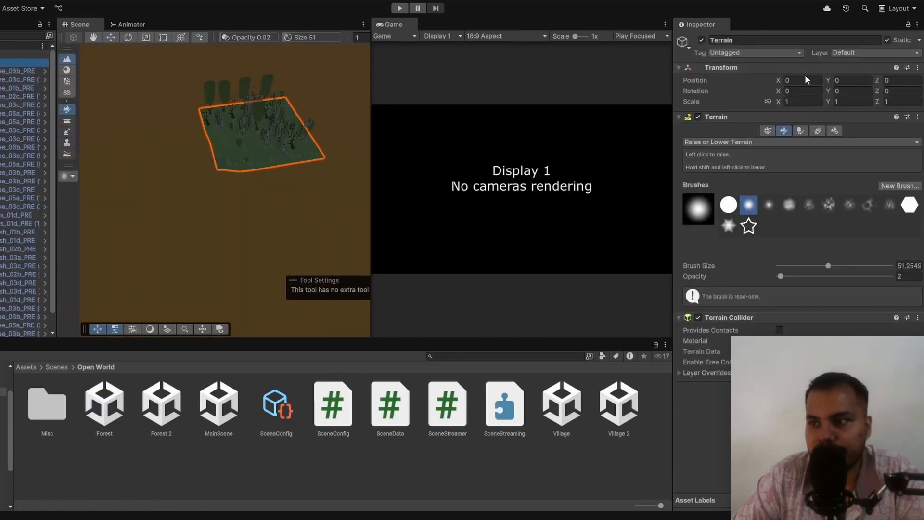
Show SceneConfig's scene names and bounds in the Inspector beside the loaded forest terrain.
click(275, 400)
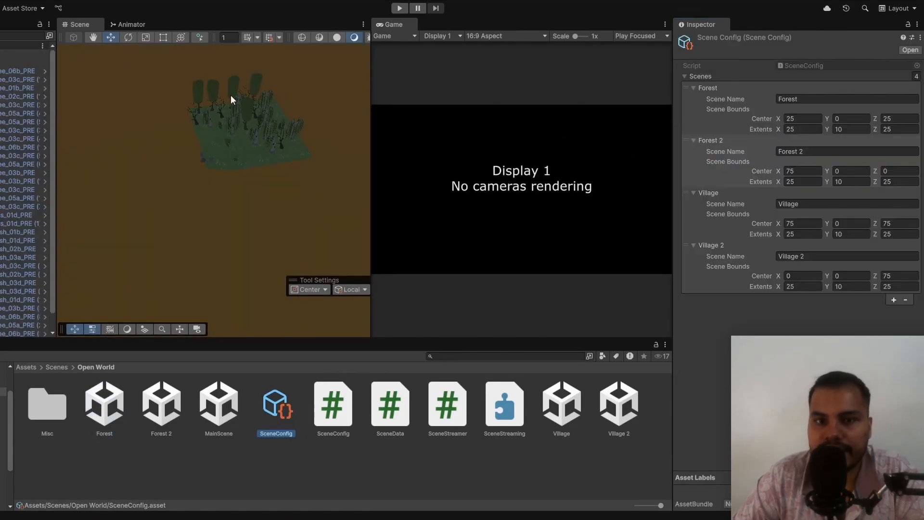
click(802, 119)
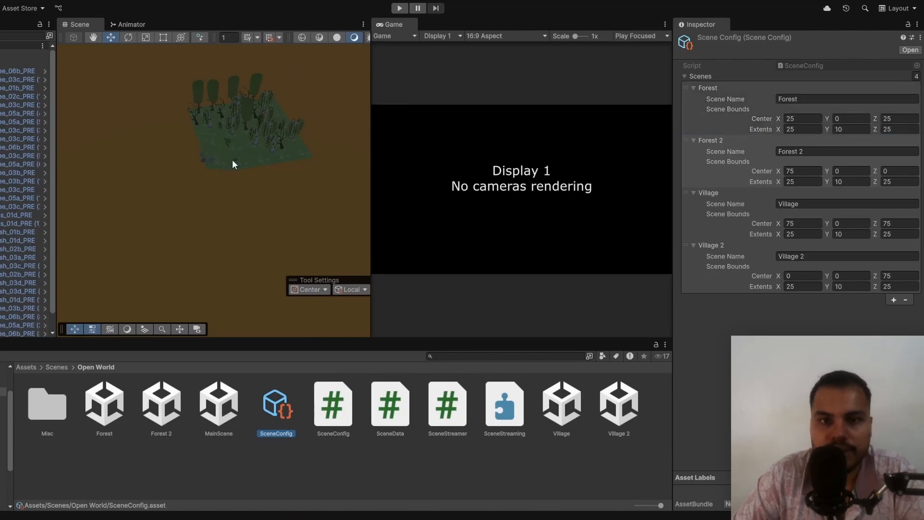
mouse_move(180, 136)
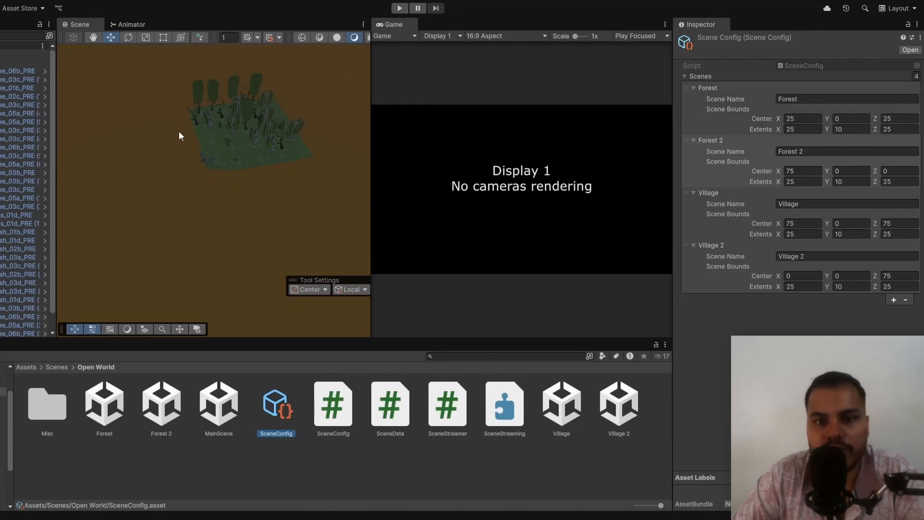
click(710, 140)
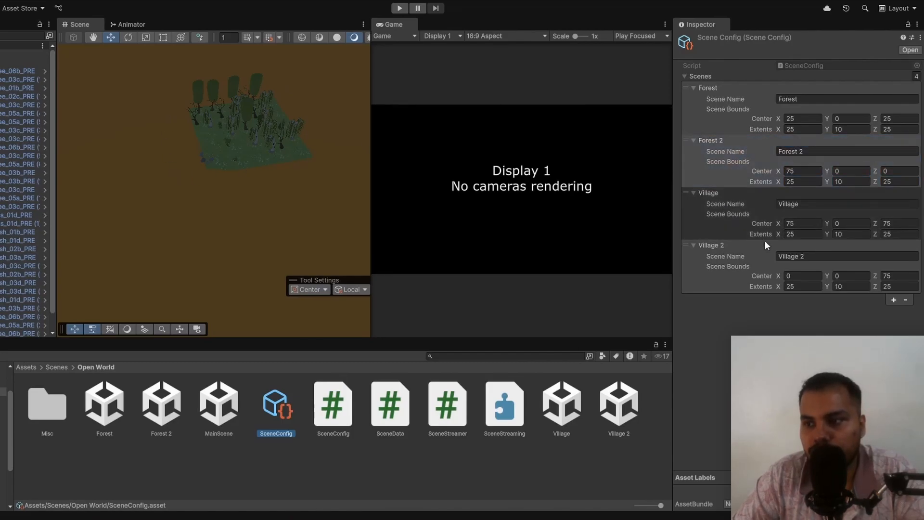
mouse_move(883, 222)
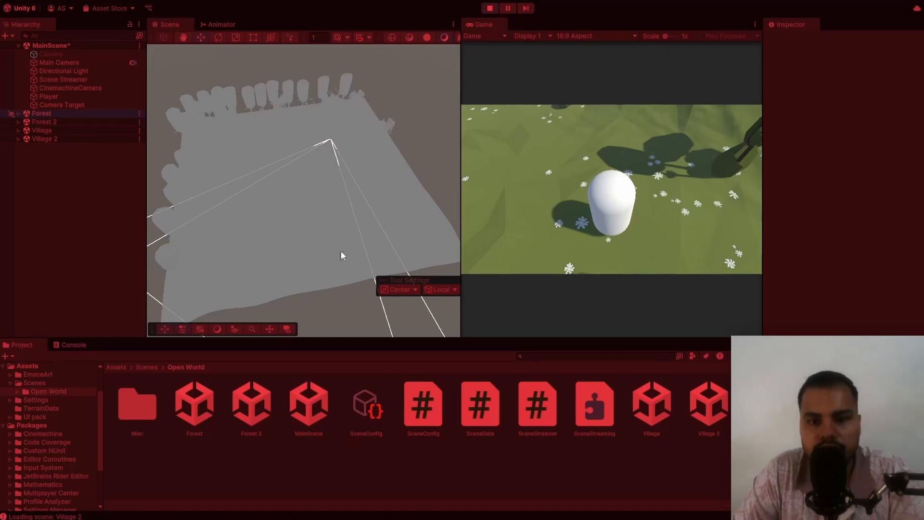
mouse_move(361, 78)
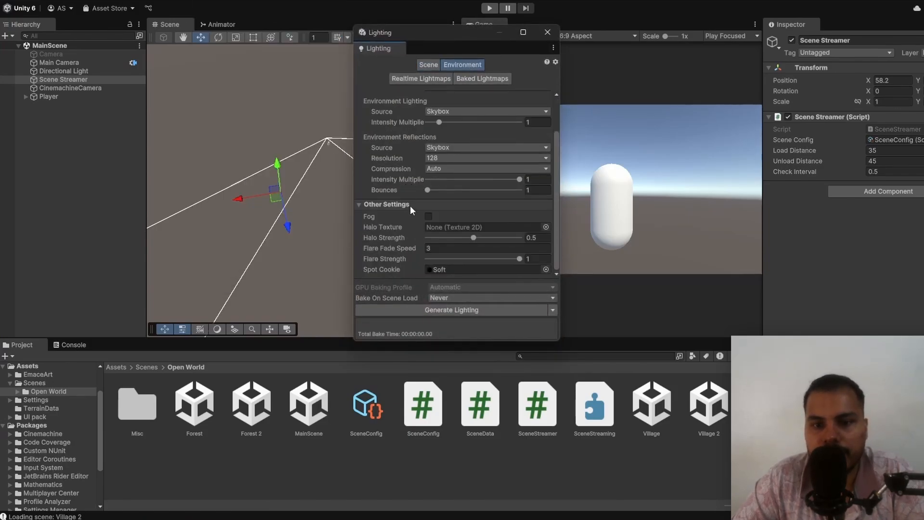
Check the Environment settings in the Lighting window for MainScene.
click(428, 217)
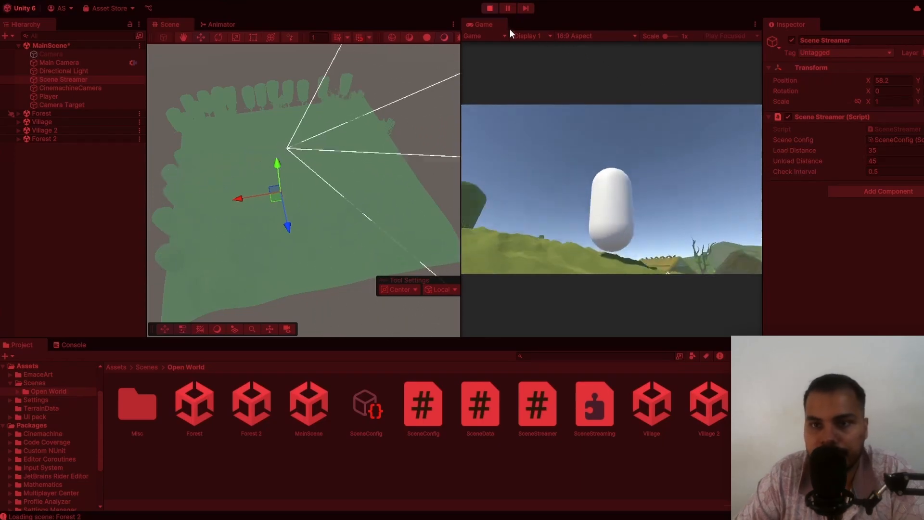
Stop the play test once Forest, Village, Village 2 and Forest 2 have streamed in.
click(489, 7)
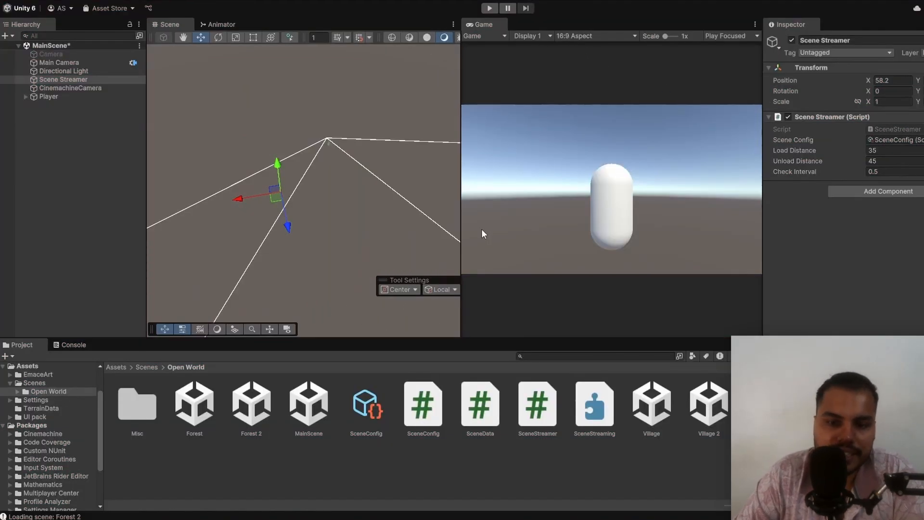